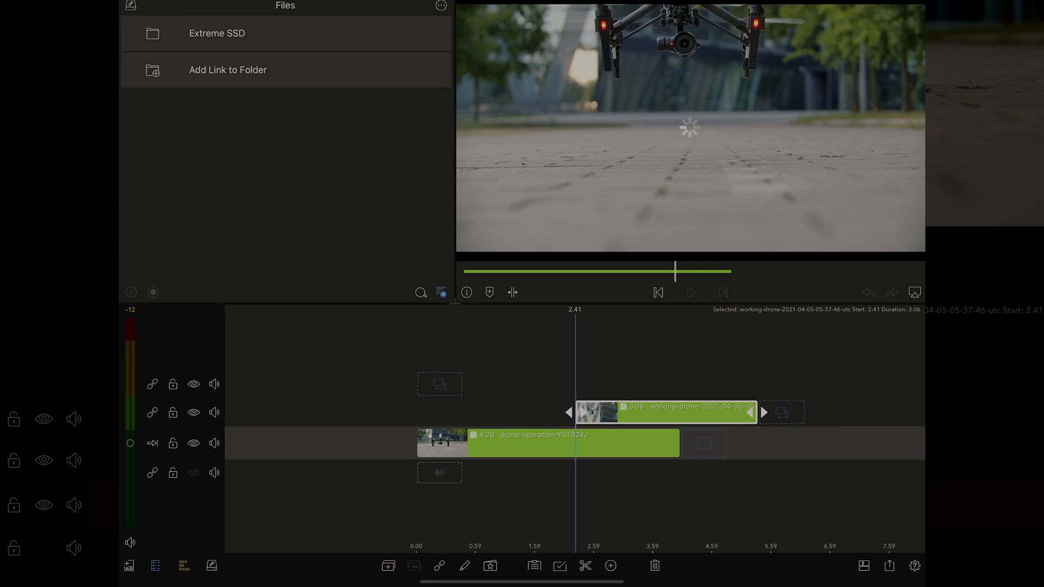
Step: Launch LumaFusion from the Home Screen and start a new project showing its settings dialog
{"action": "left_click", "coordinate": [218, 34]}
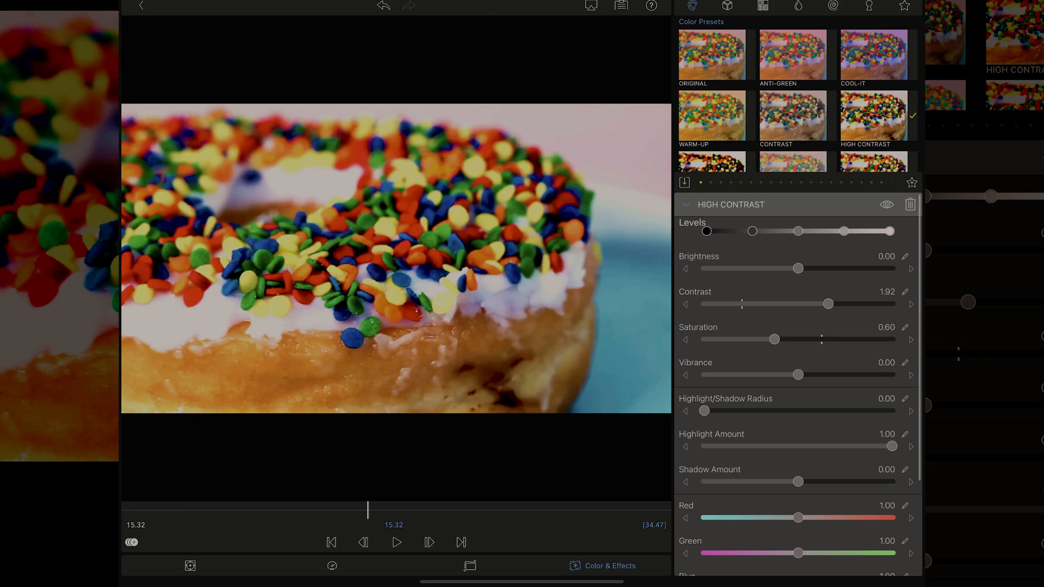
{"action": "left_click", "coordinate": [532, 565]}
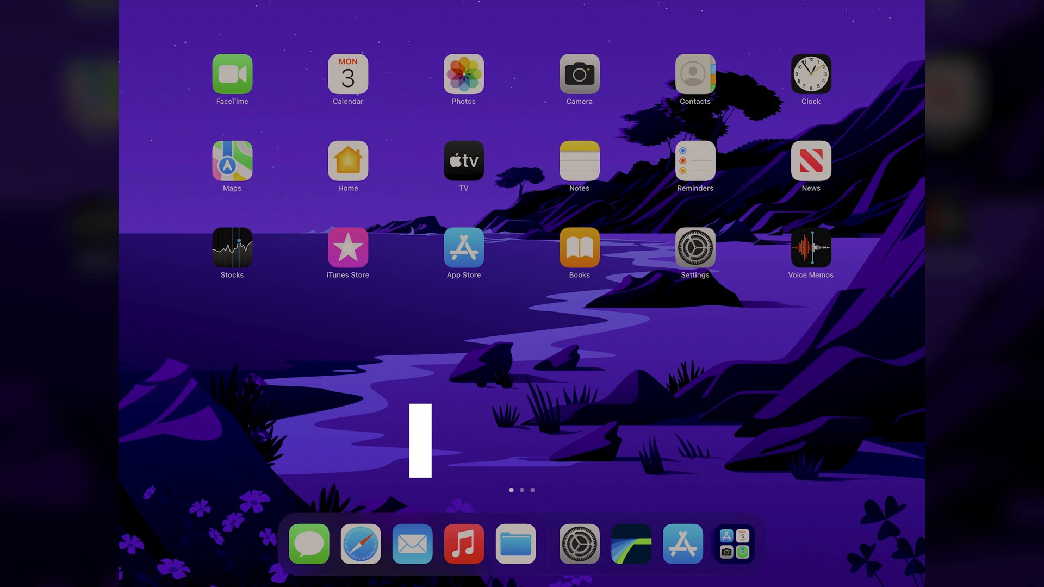
{"action": "type", "text": "CREATING A NEW PROJECT"}
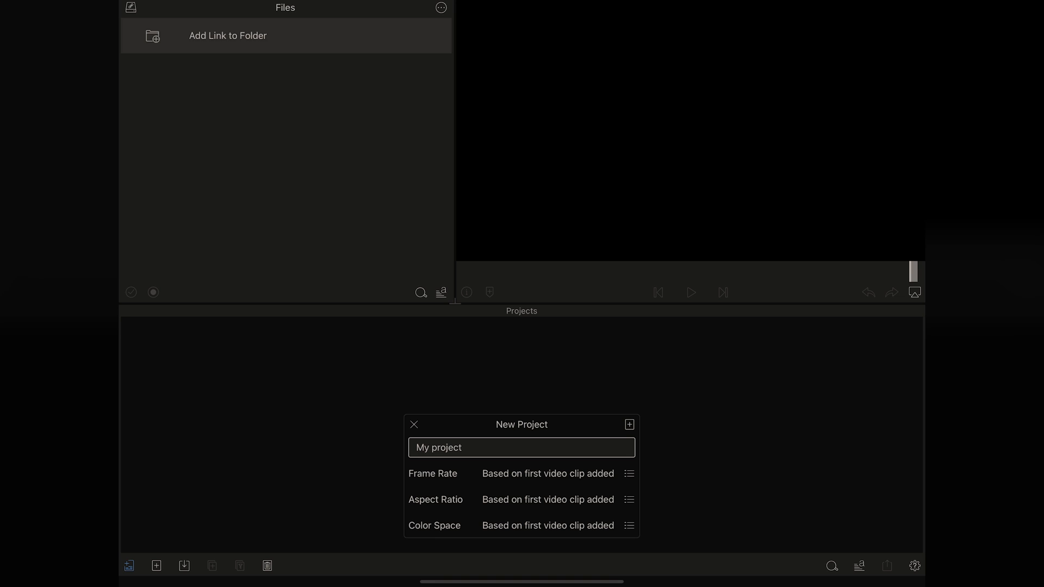
{"action": "left_click", "coordinate": [629, 473]}
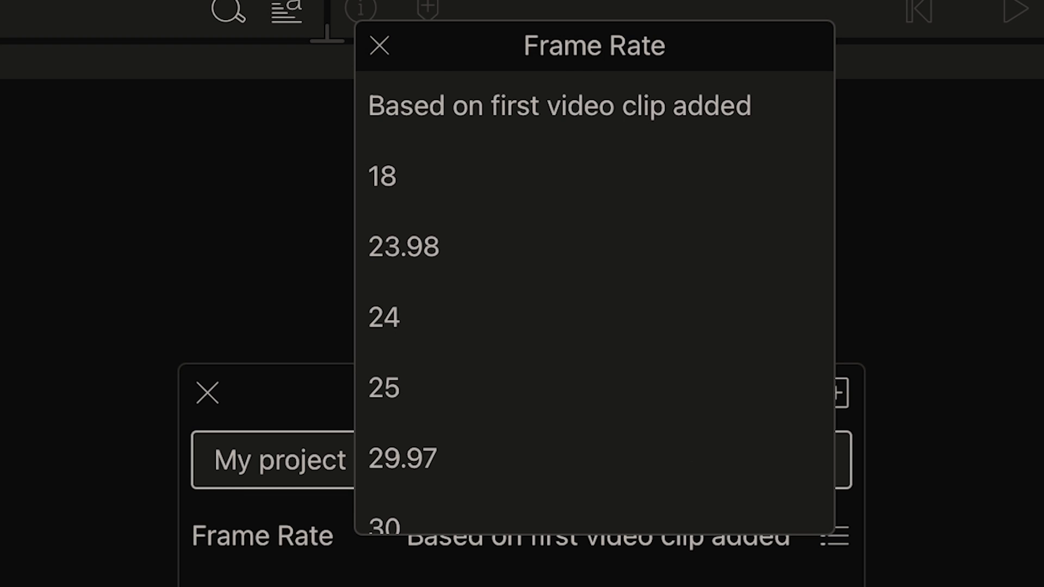
{"action": "scroll", "scroll_direction": "down", "scroll_amount": 3}
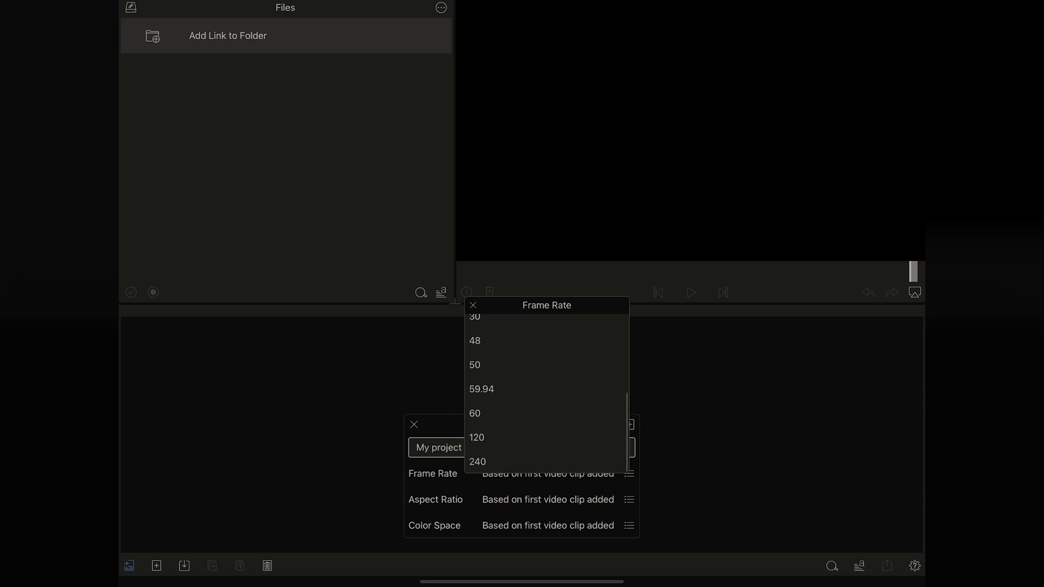
{"action": "scroll", "scroll_direction": "down", "scroll_amount": 3}
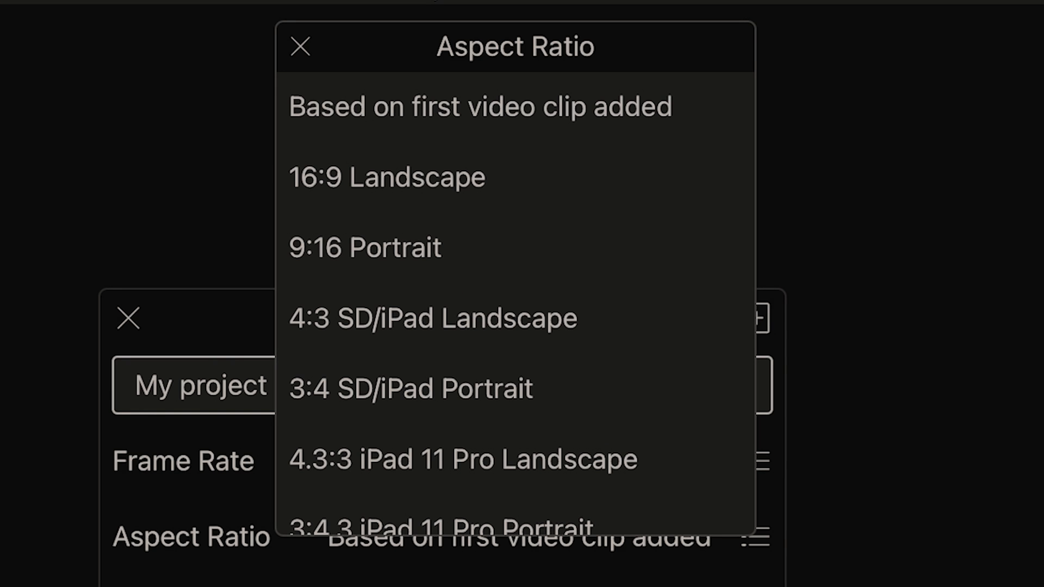
{"action": "scroll", "scroll_direction": "down", "scroll_amount": 3}
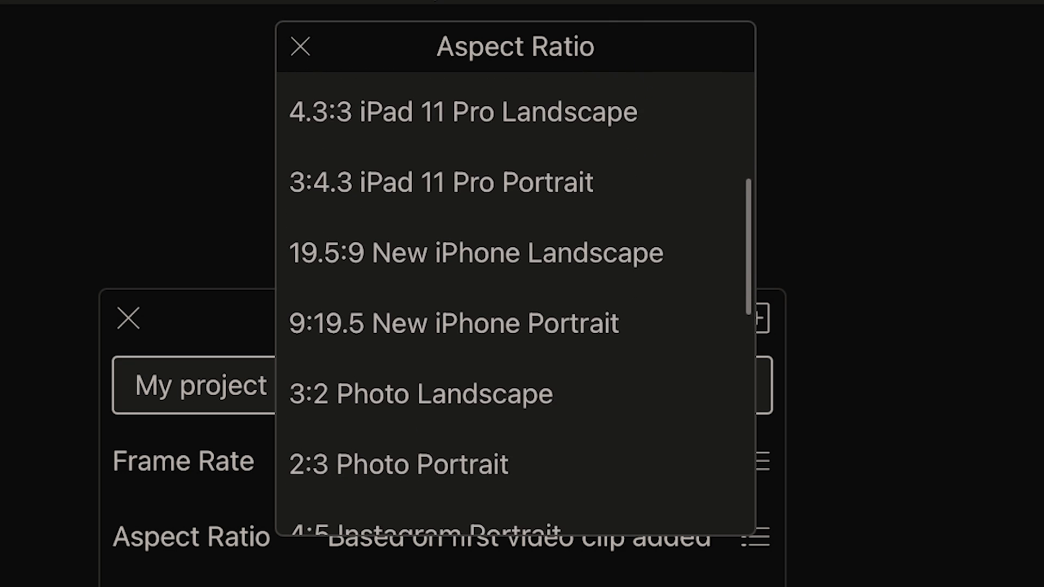
{"action": "scroll", "scroll_direction": "down", "scroll_amount": 3}
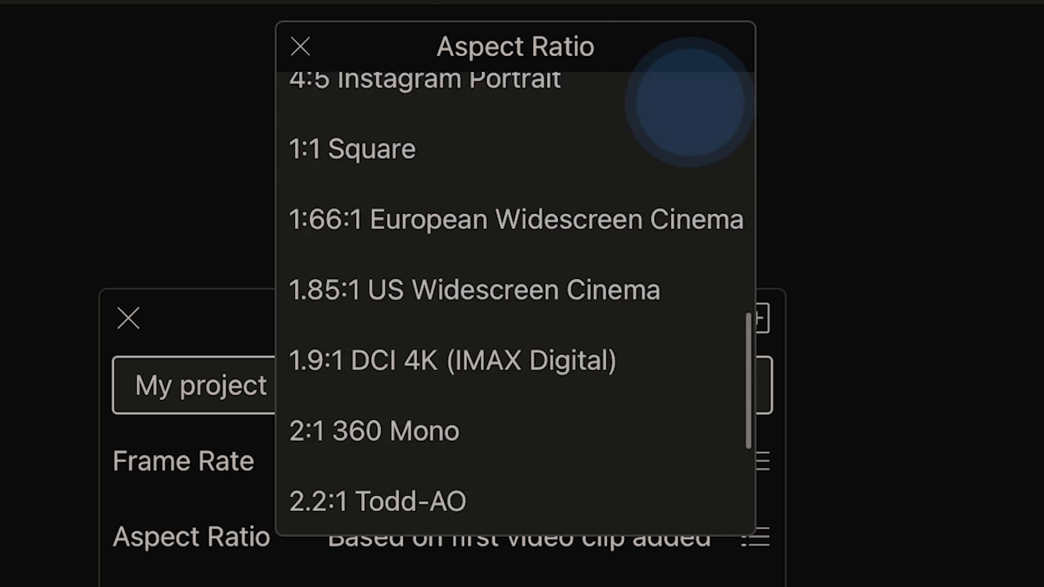
{"action": "scroll", "scroll_direction": "down", "scroll_amount": 3}
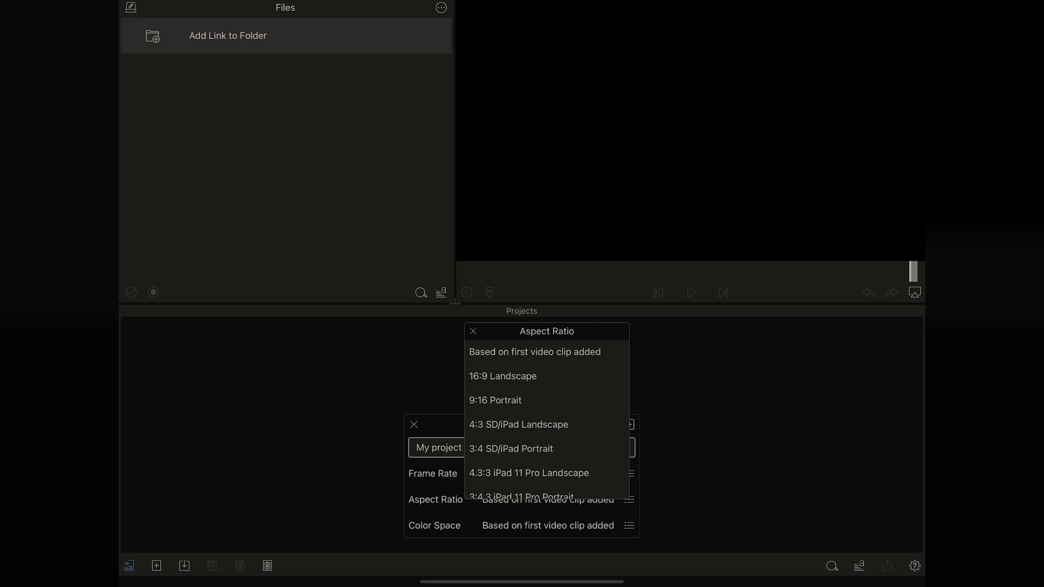
{"action": "scroll", "scroll_direction": "down", "scroll_amount": 3}
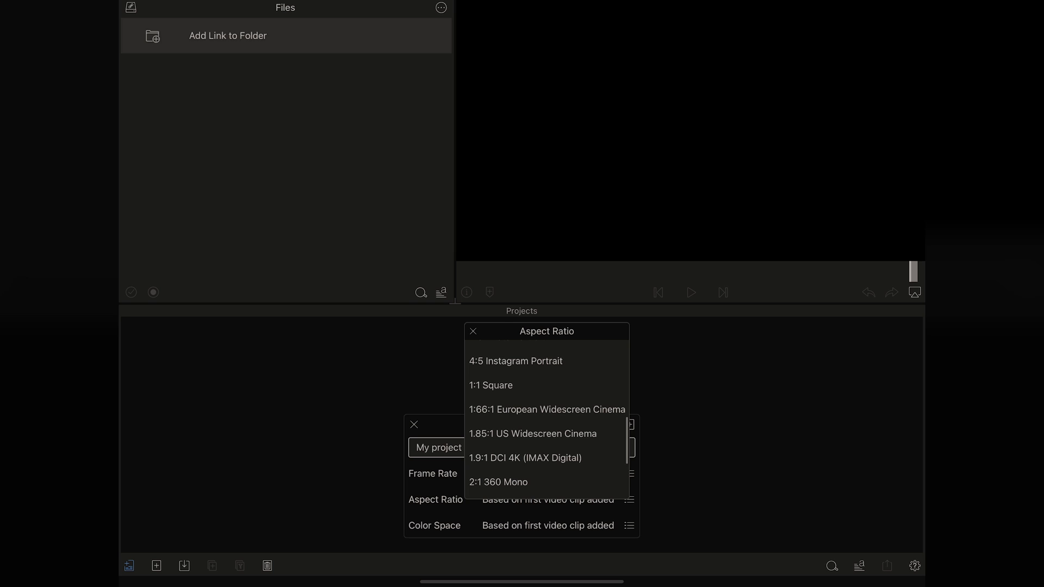
{"action": "scroll", "scroll_direction": "down", "scroll_amount": 3}
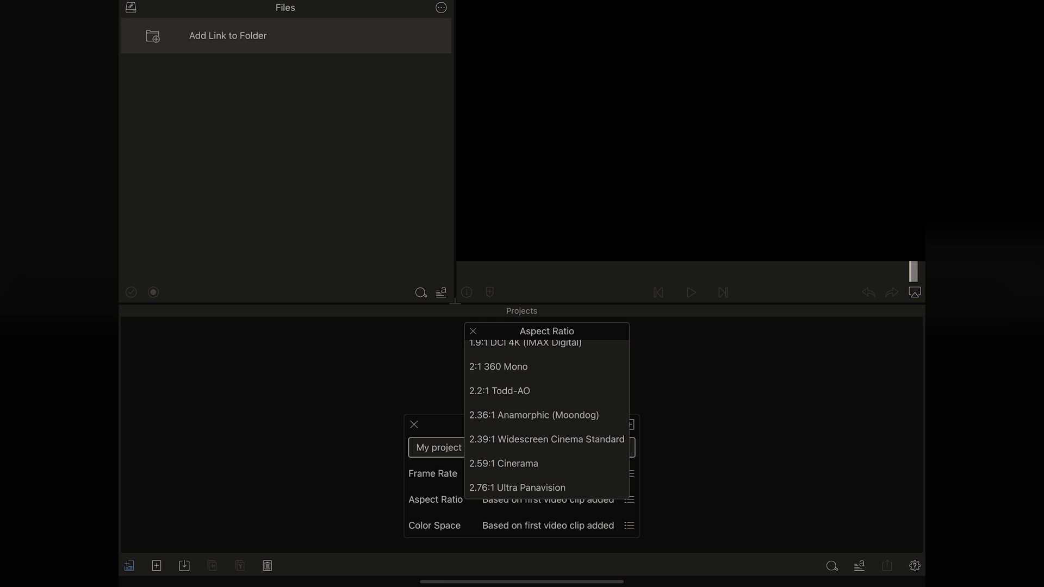
{"action": "left_click", "coordinate": [473, 331]}
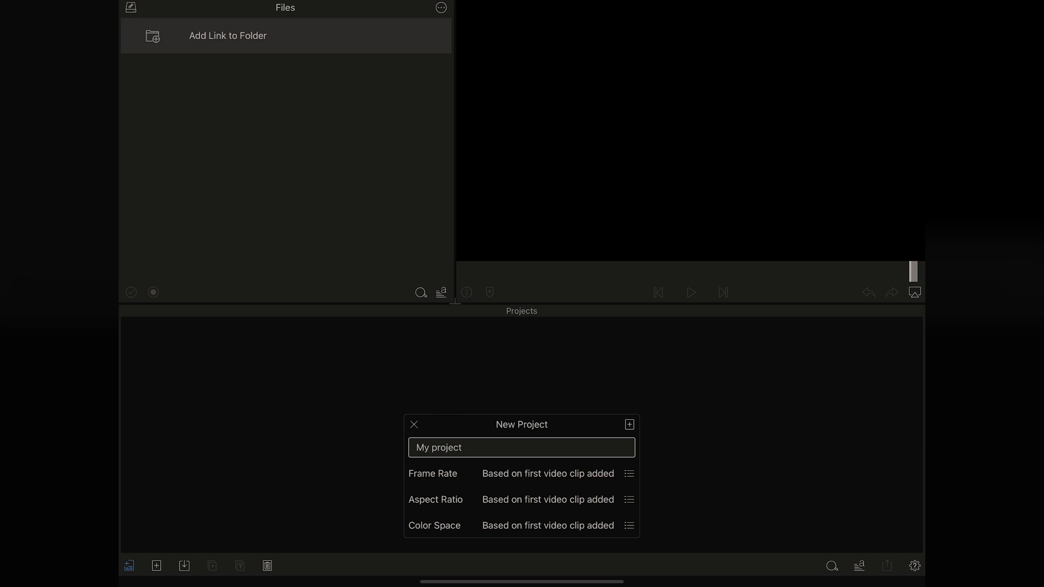
Step: Replace the default name 'My project' with 'my masterpiece' and create the project
{"action": "left_click", "coordinate": [628, 525]}
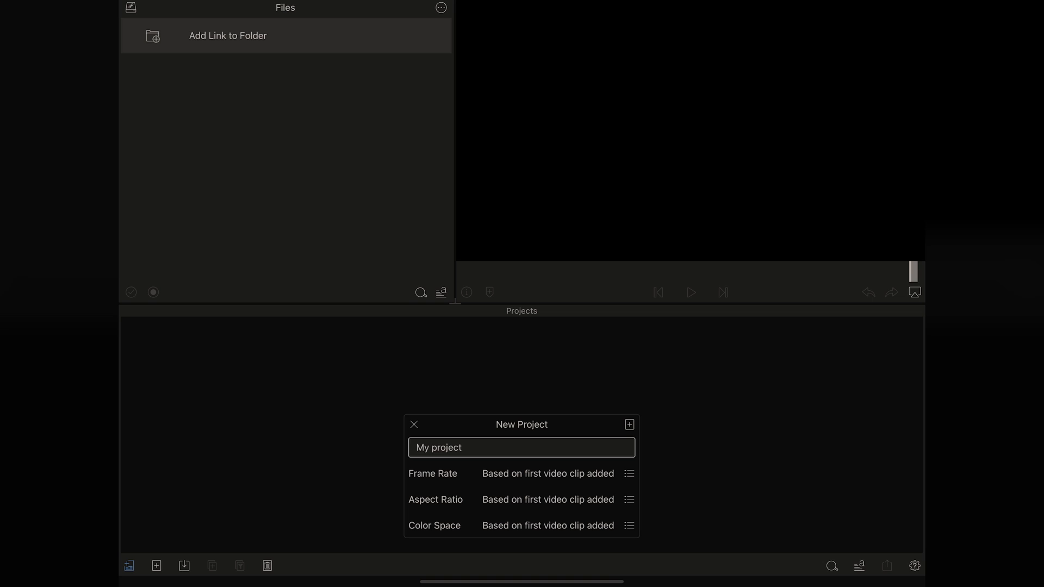
{"action": "left_click", "coordinate": [520, 447]}
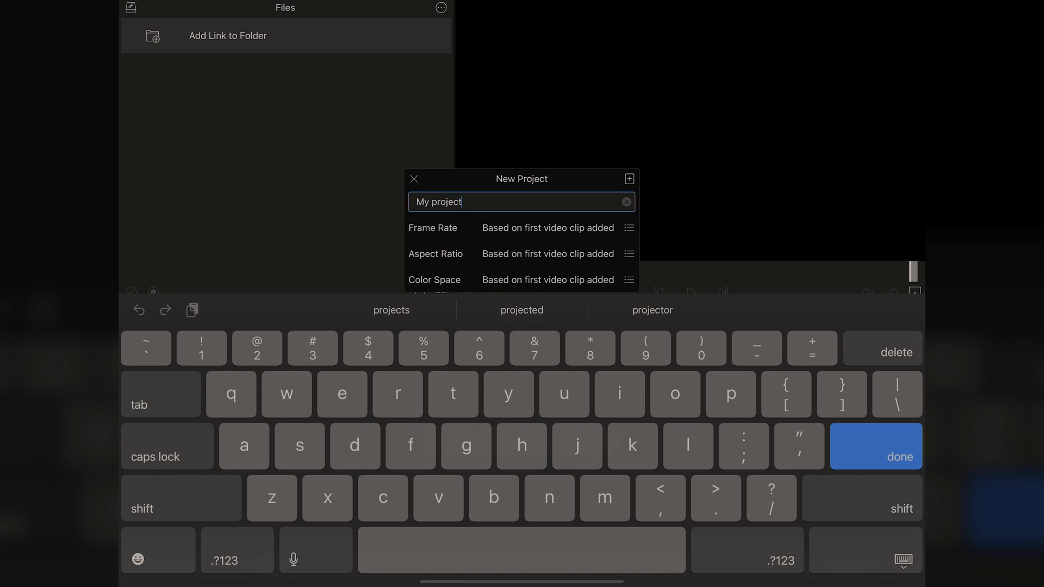
{"action": "left_click", "coordinate": [624, 202]}
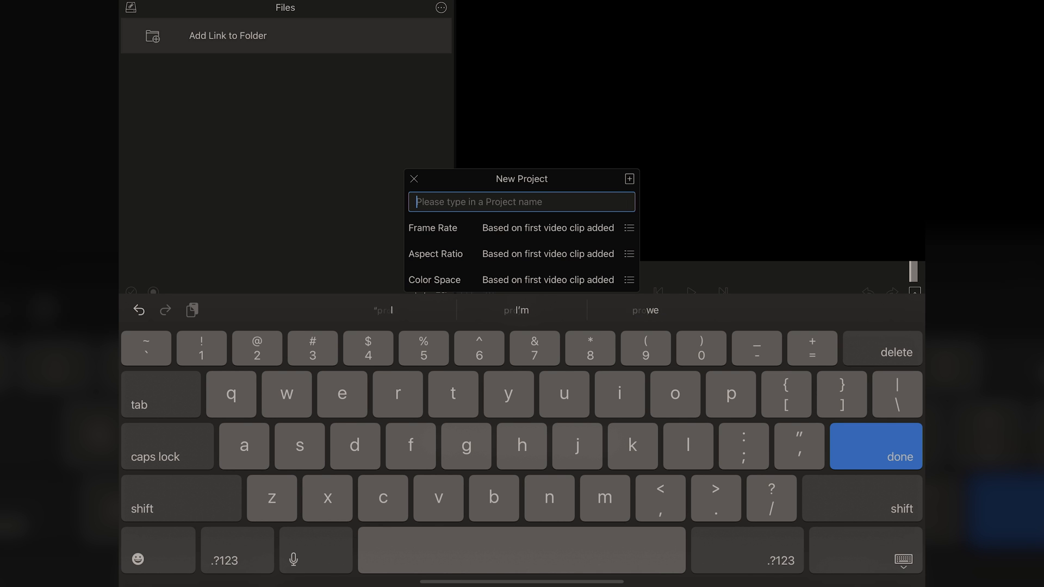
{"action": "type", "text": "m"}
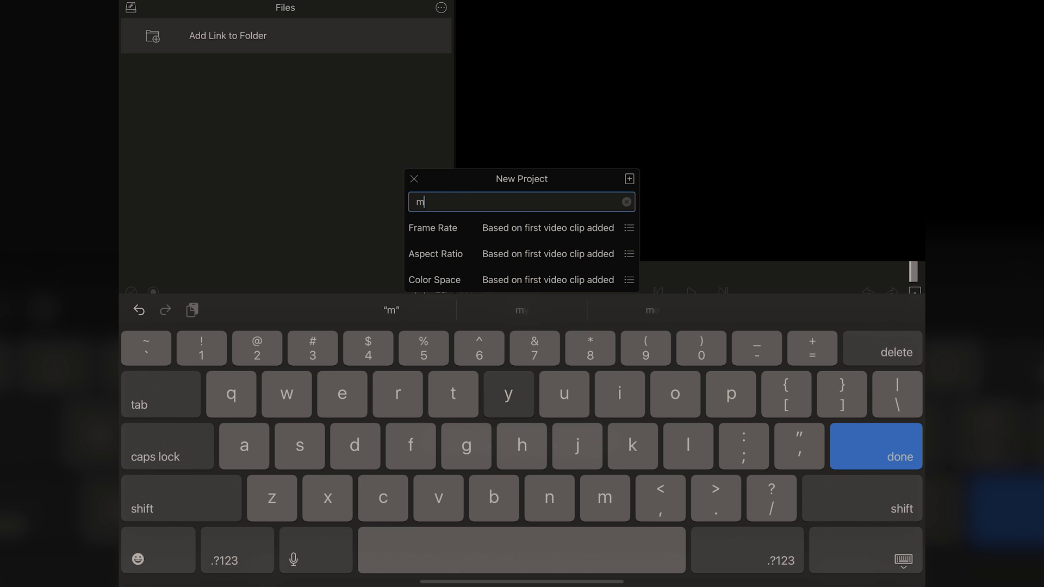
{"action": "type", "text": "y masterpiece"}
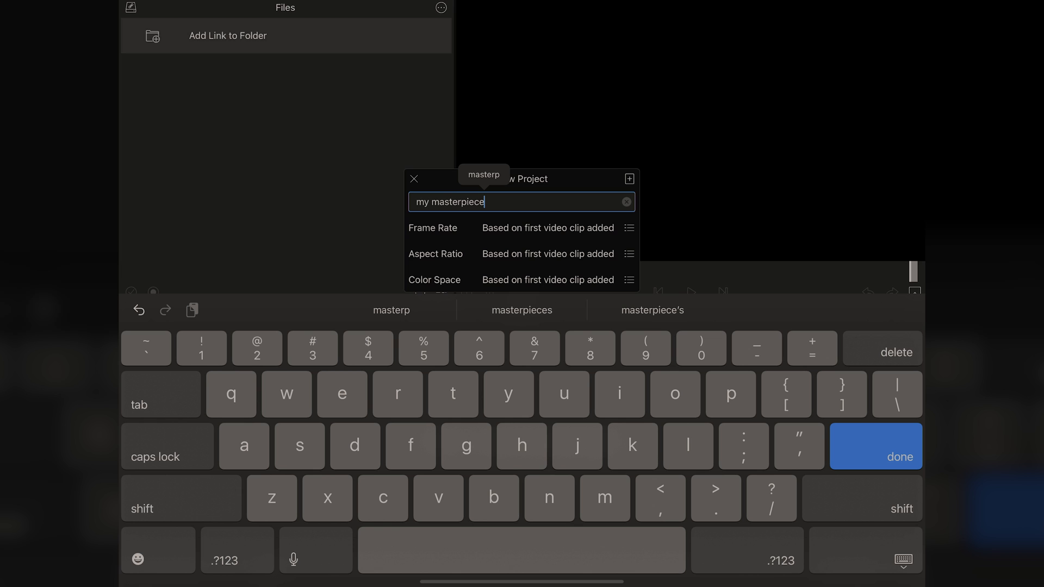
{"action": "left_click", "coordinate": [874, 446]}
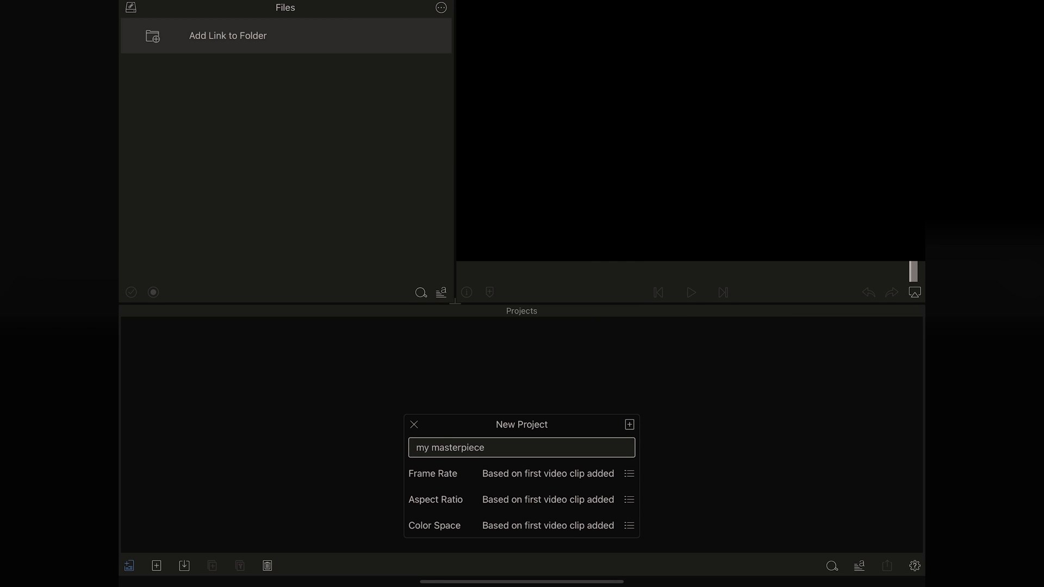
{"action": "left_click", "coordinate": [628, 424]}
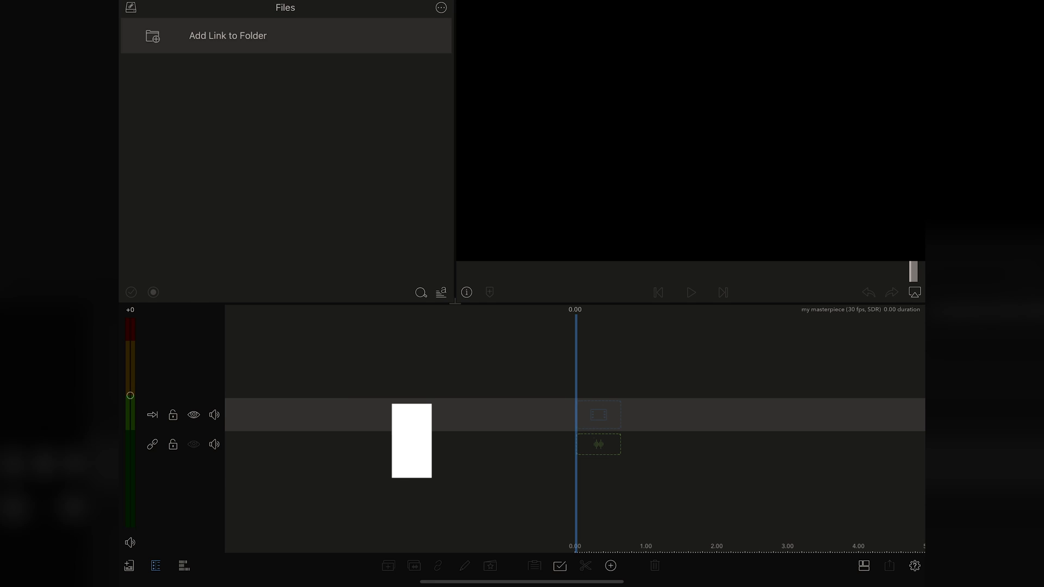
Step: Show the 'ADDING NOTES' caption over the empty my masterpiece timeline
{"action": "type", "text": "ADDING NOTES"}
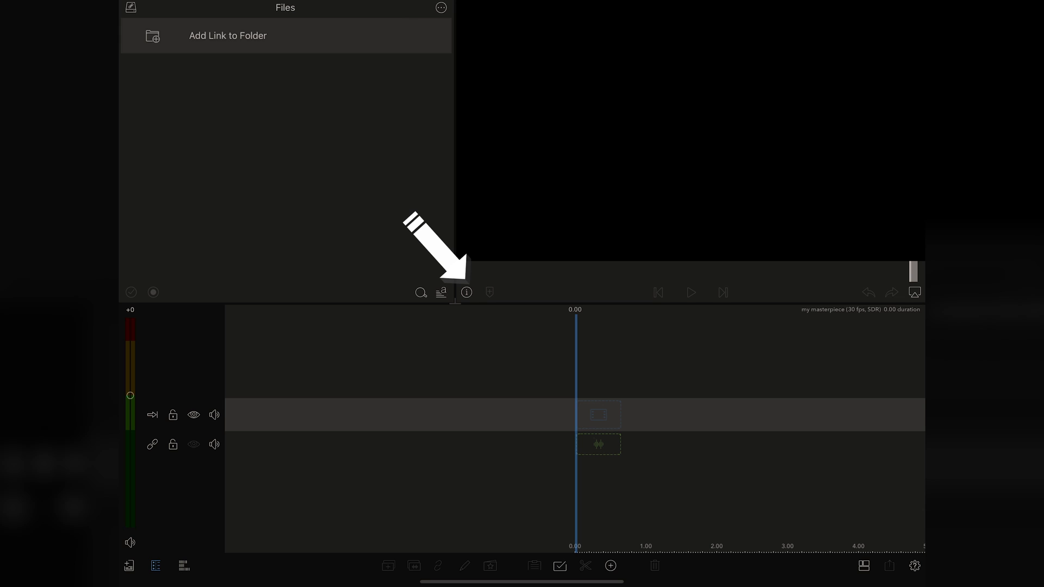
Step: Add the project note 'This is a great edit needs sound effects' in the project details
{"action": "left_click", "coordinate": [467, 293]}
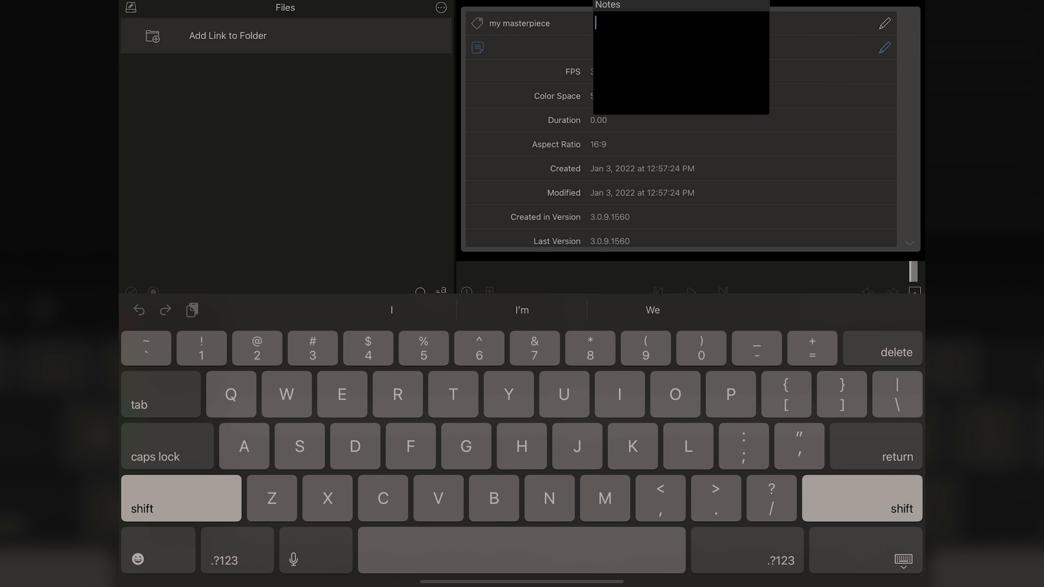
{"action": "type", "text": "Thi"}
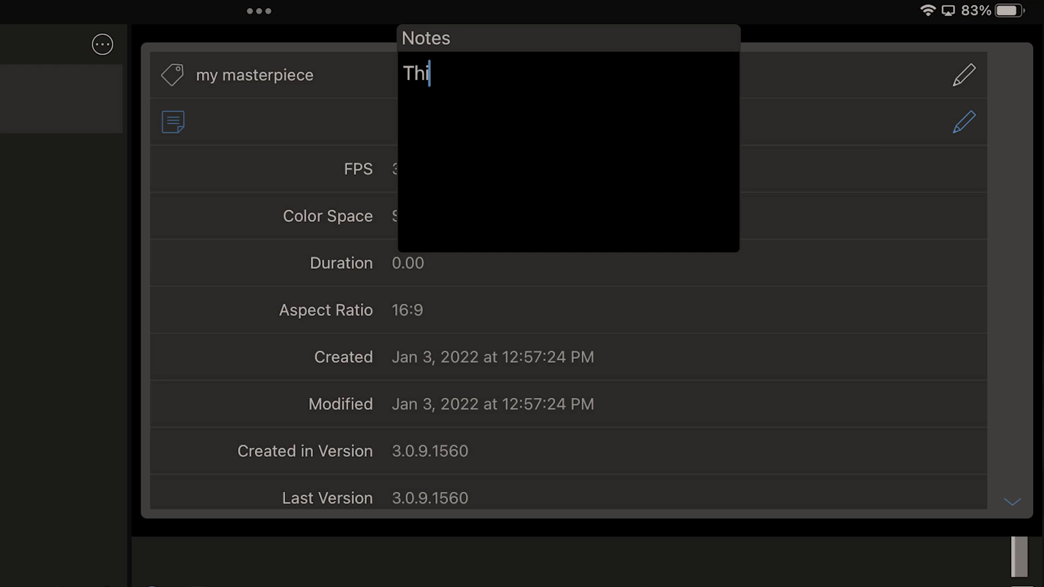
{"action": "type", "text": "s is"}
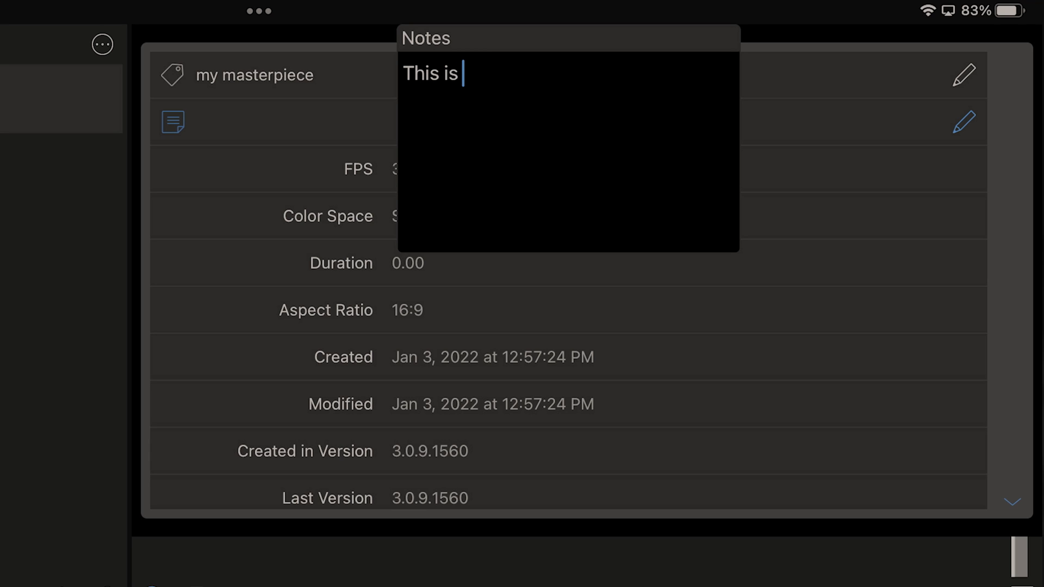
{"action": "type", "text": "a gr"}
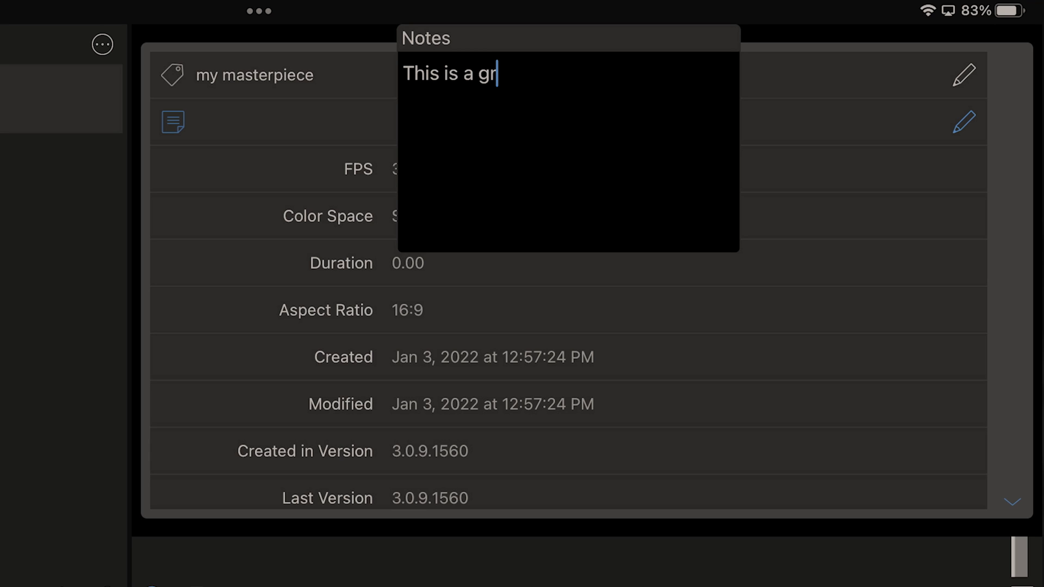
{"action": "type", "text": "eat ed"}
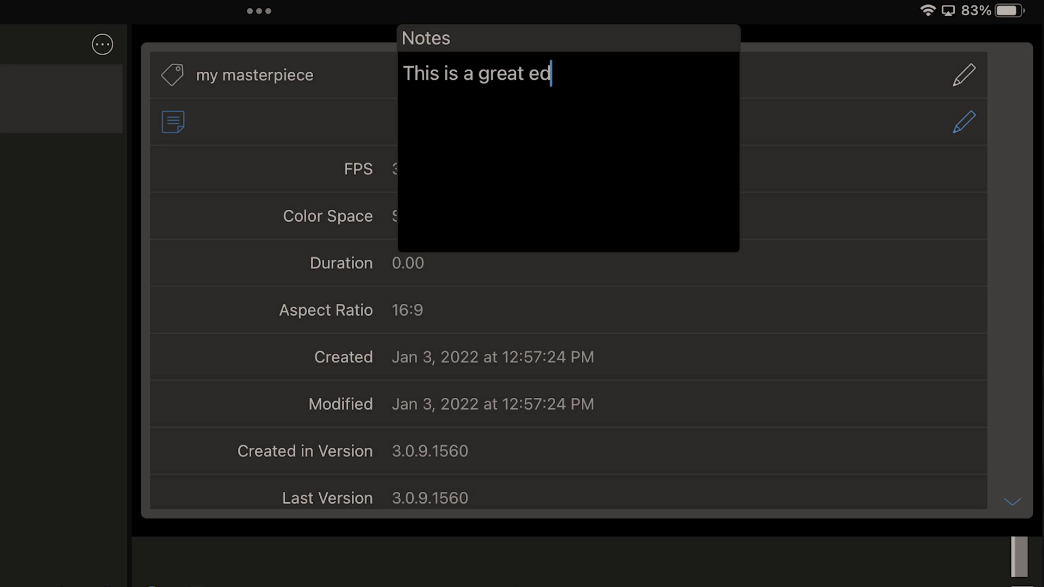
{"action": "type", "text": "it n"}
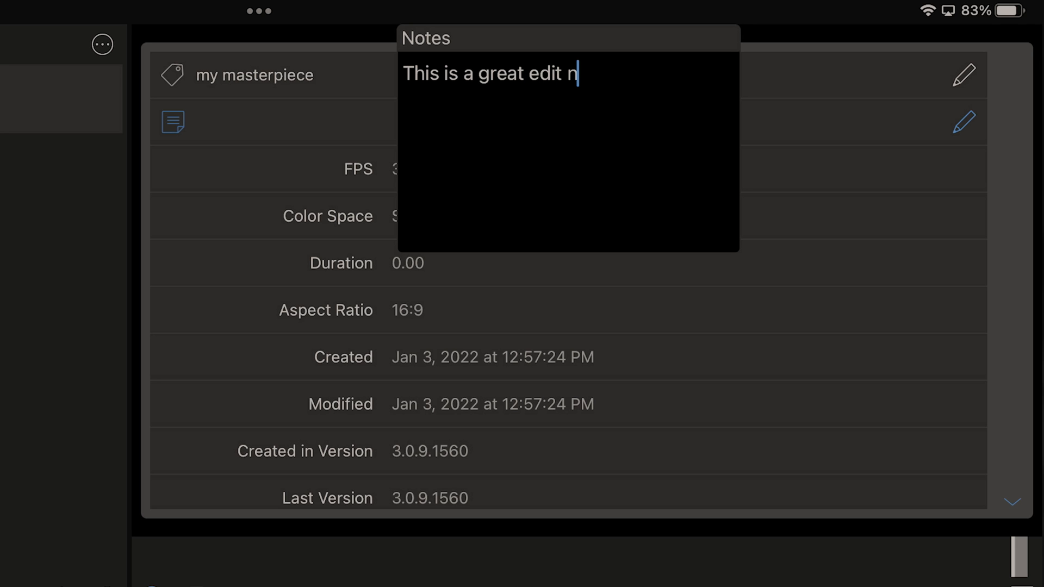
{"action": "type", "text": "eeds"}
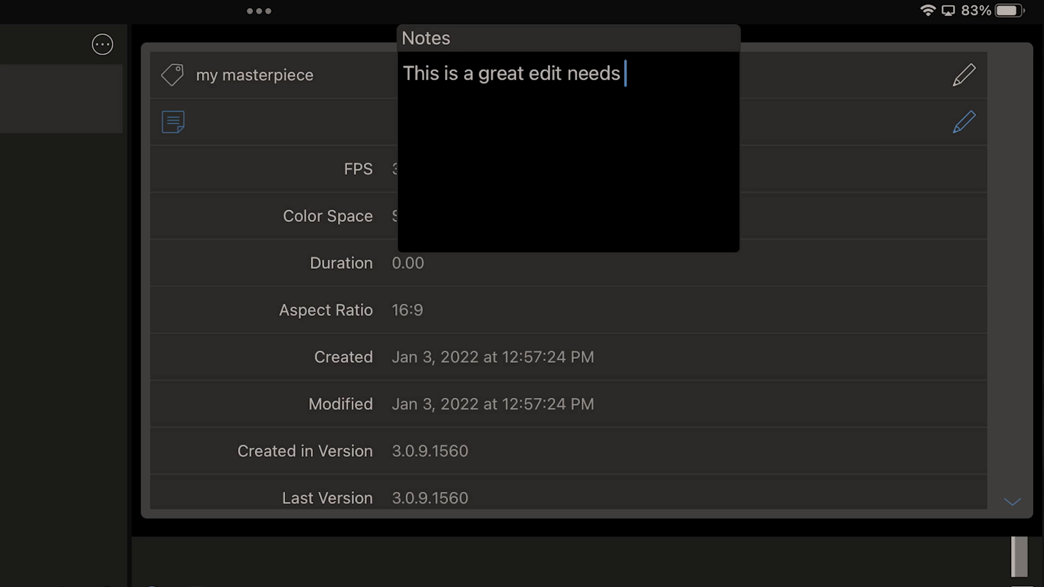
{"action": "type", "text": "sound effects"}
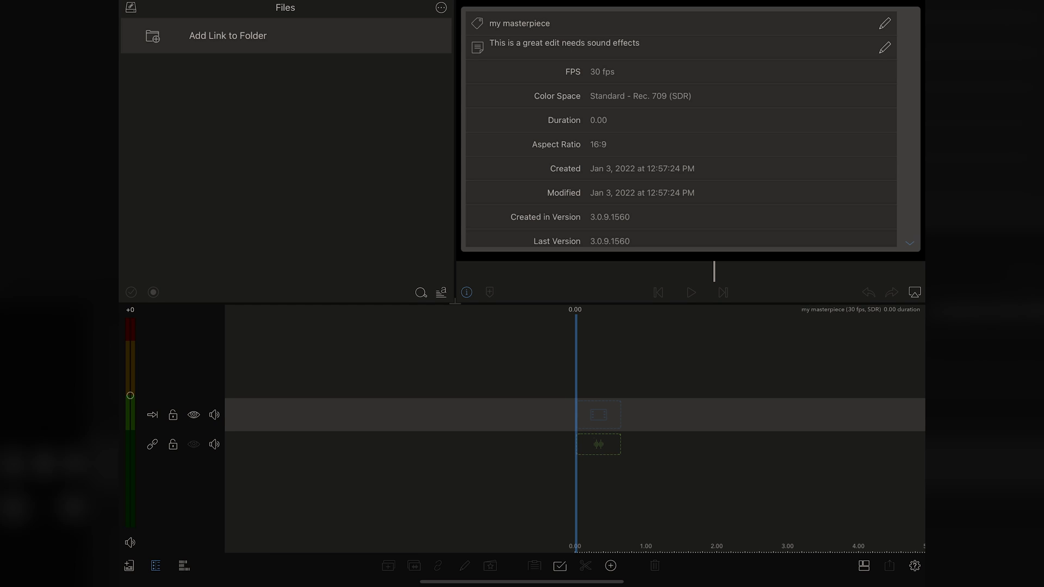
Step: Tag the Storyblocks 'Slow Motion Hummingbird flying' clip with a yellow colour
{"action": "left_click", "coordinate": [131, 7]}
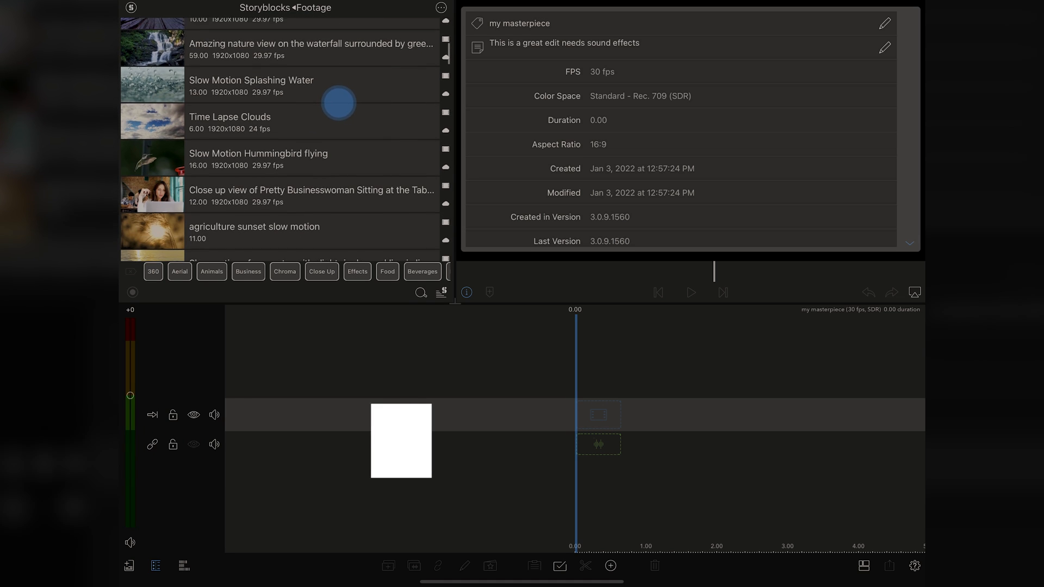
{"action": "left_click", "coordinate": [285, 158]}
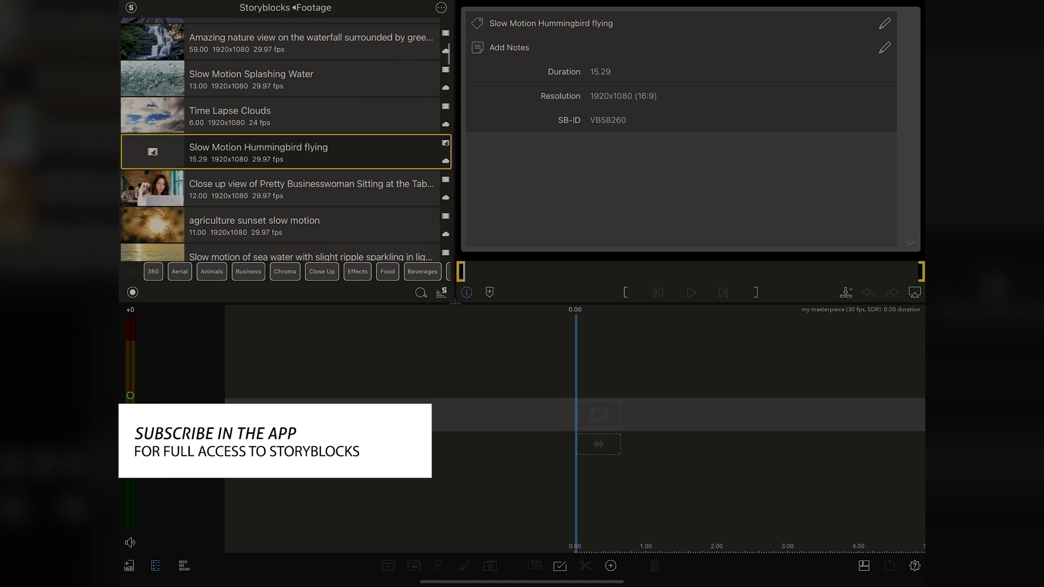
{"action": "left_click", "coordinate": [690, 293]}
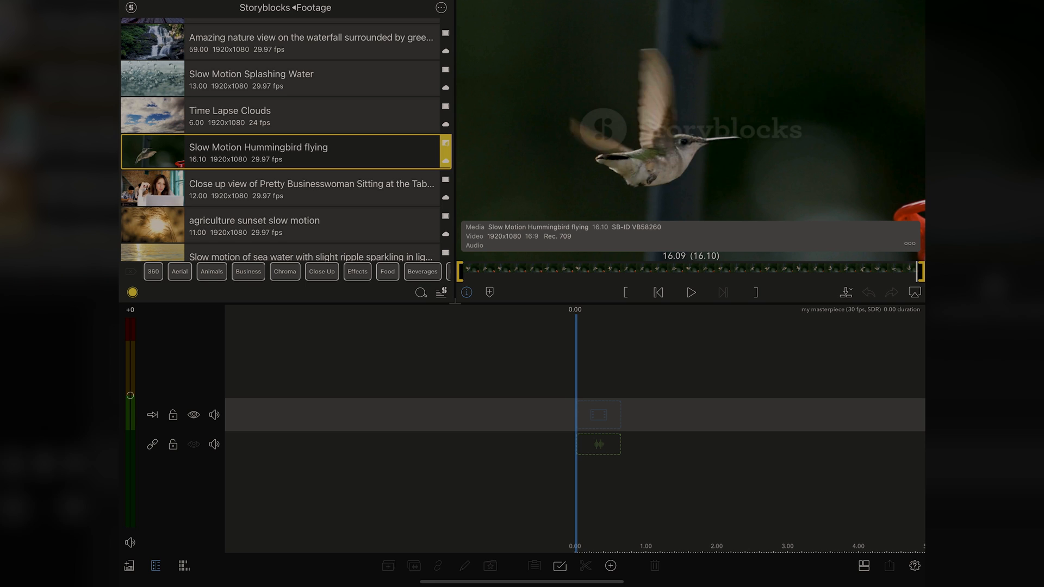
Step: Tag the waterfall nature clip with a teal colour
{"action": "left_click", "coordinate": [311, 43]}
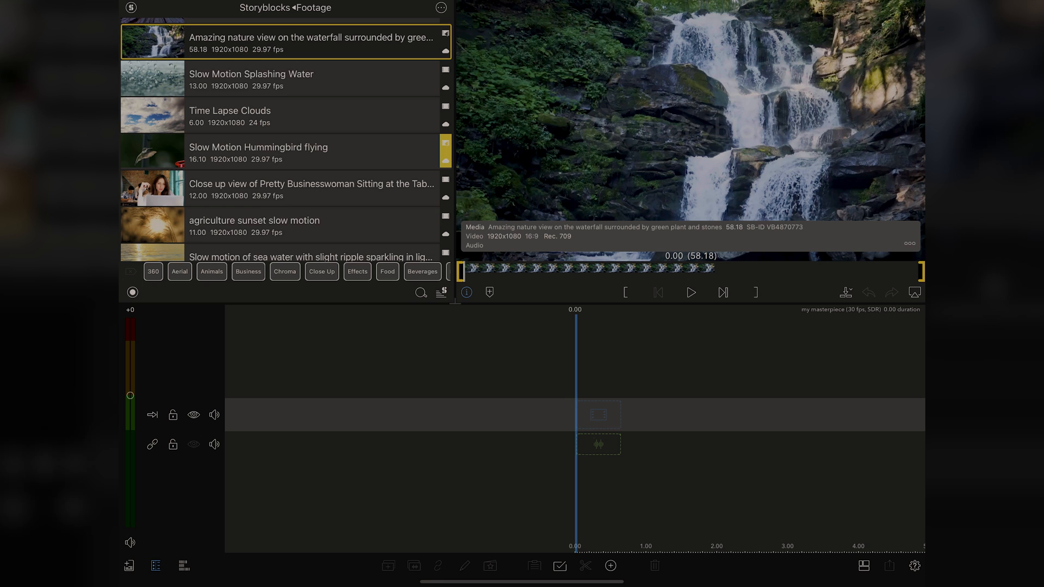
{"action": "left_click", "coordinate": [690, 293]}
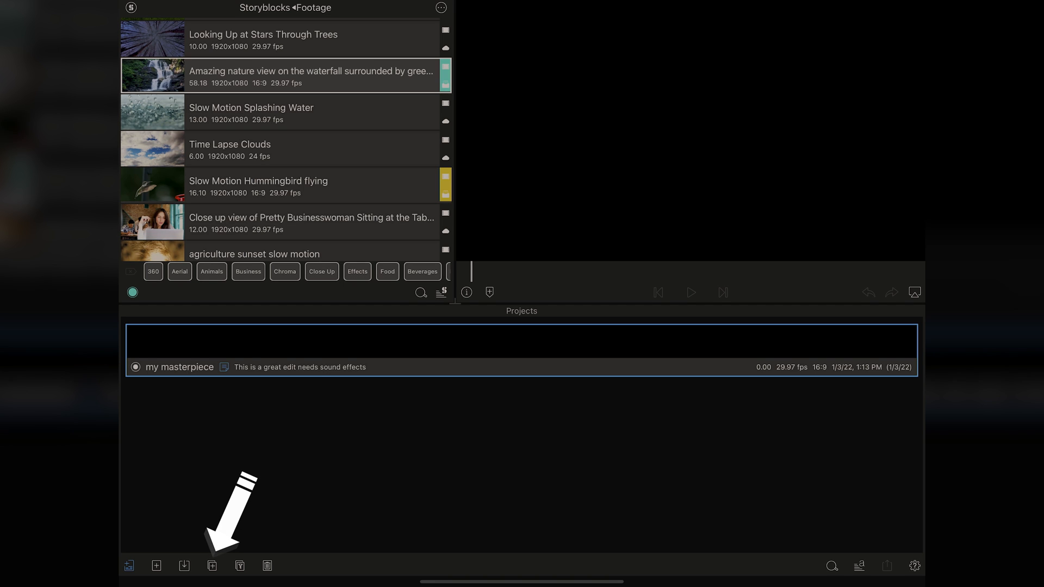
Step: Return to the Projects manager with the waterfall and hummingbird clips in the 1:14.28 project
{"action": "left_click", "coordinate": [210, 565]}
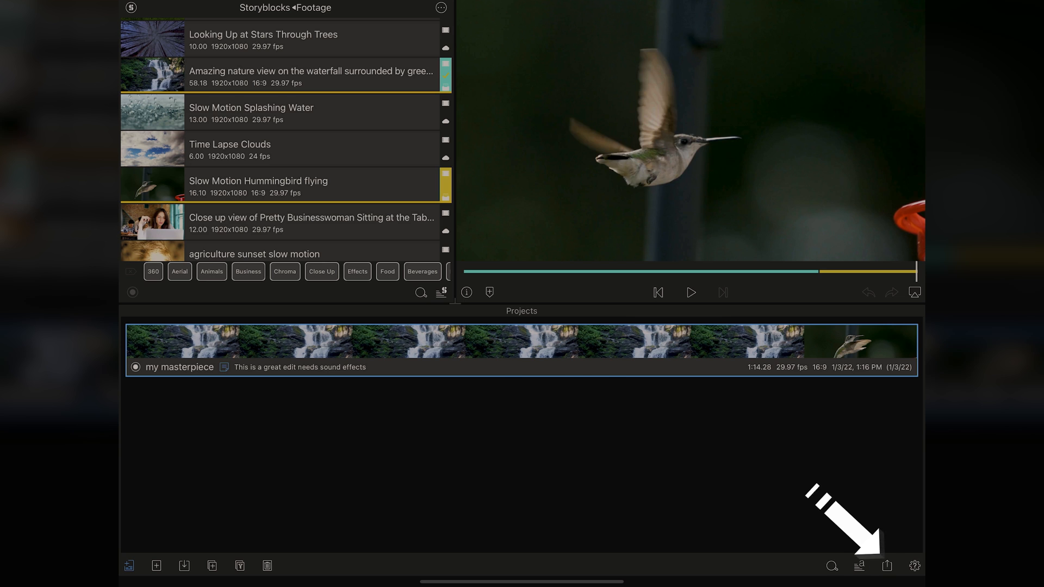
Step: Archive my masterpiece via iOS Share & AirDrop and choose Save to Files for the zip
{"action": "left_click", "coordinate": [887, 565]}
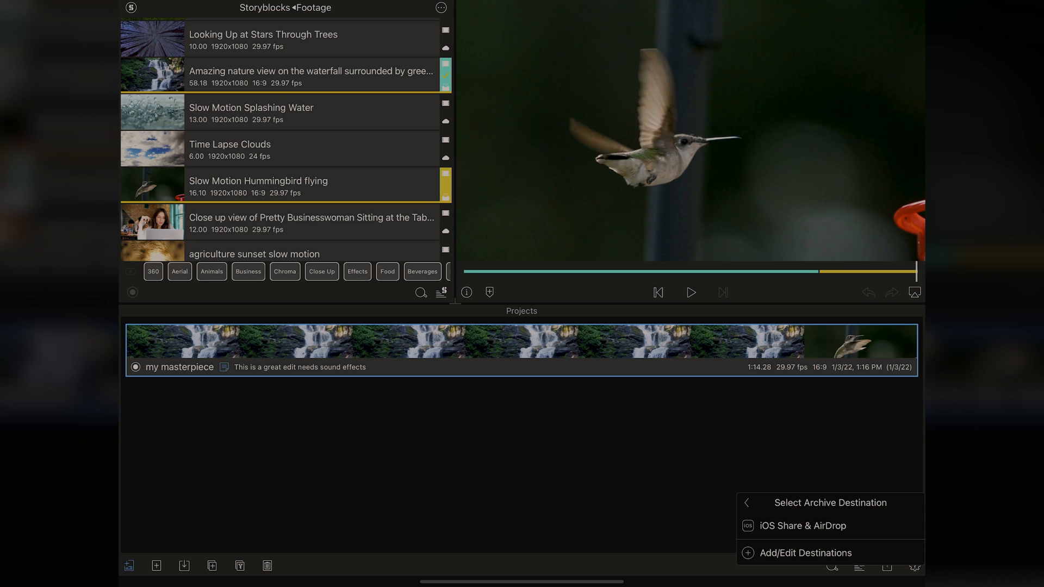
{"action": "left_click", "coordinate": [802, 527]}
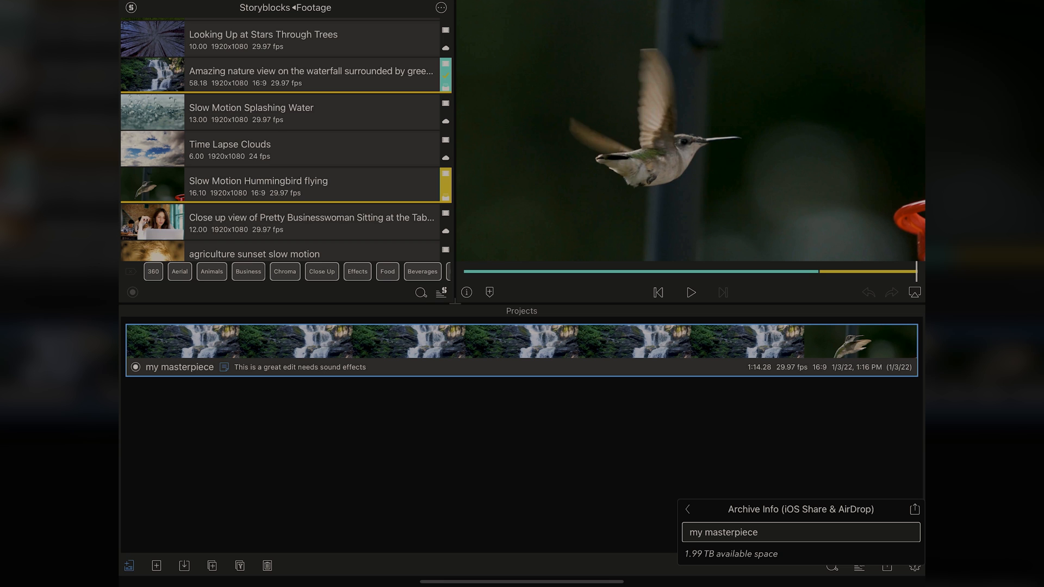
{"action": "left_click", "coordinate": [914, 509]}
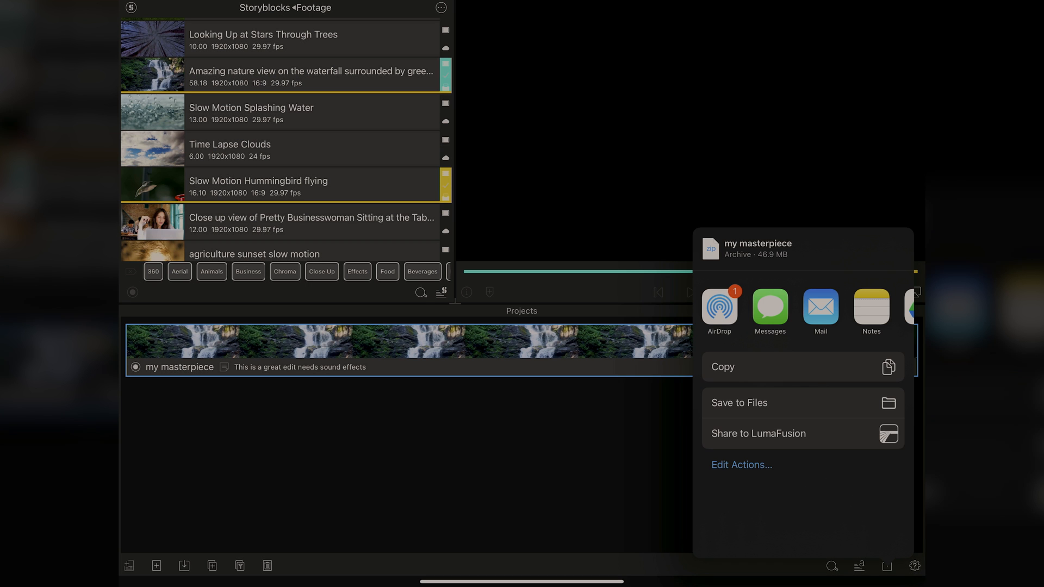
{"action": "left_click", "coordinate": [739, 403]}
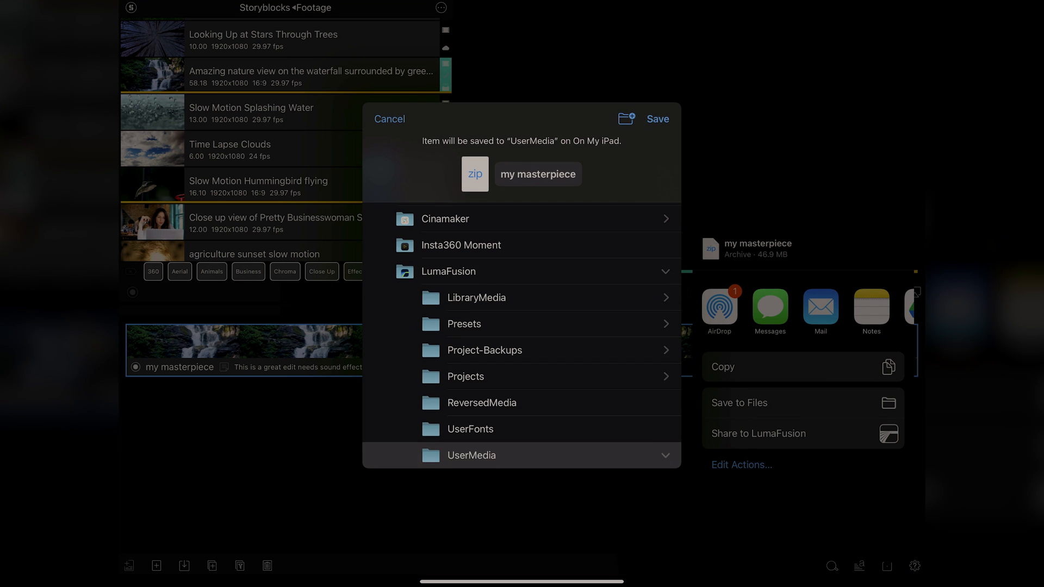
Step: Save the 46.9 MB archive into the LumaFusion > UserMedia folder on the iPad
{"action": "left_click", "coordinate": [448, 265]}
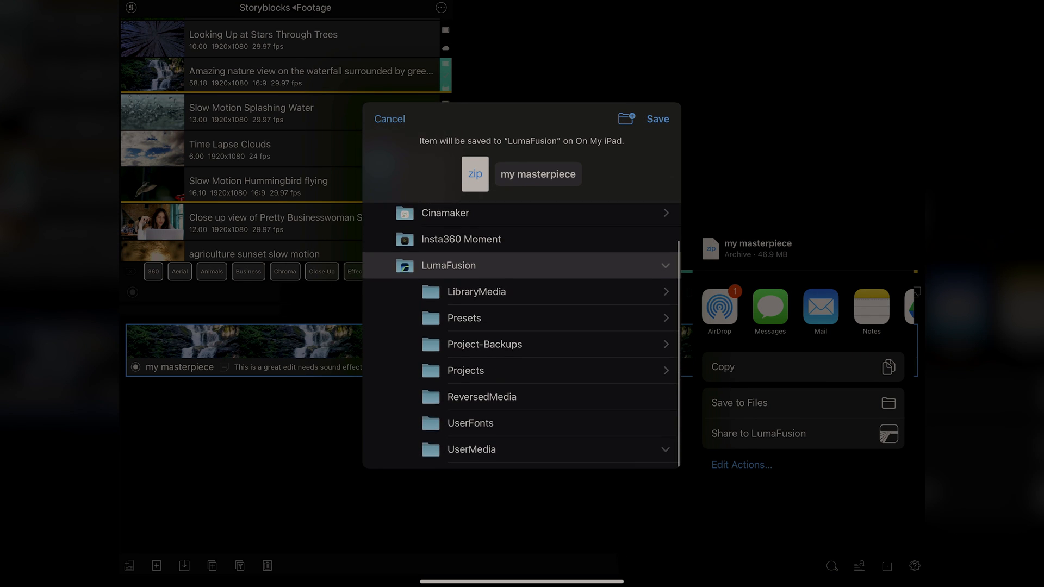
{"action": "left_click", "coordinate": [471, 449]}
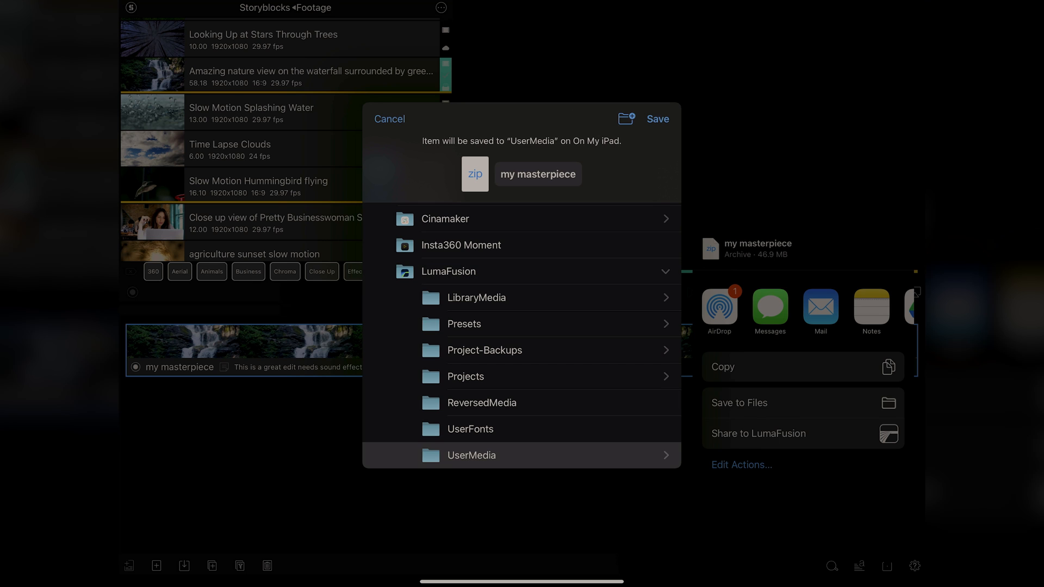
{"action": "left_click", "coordinate": [656, 118]}
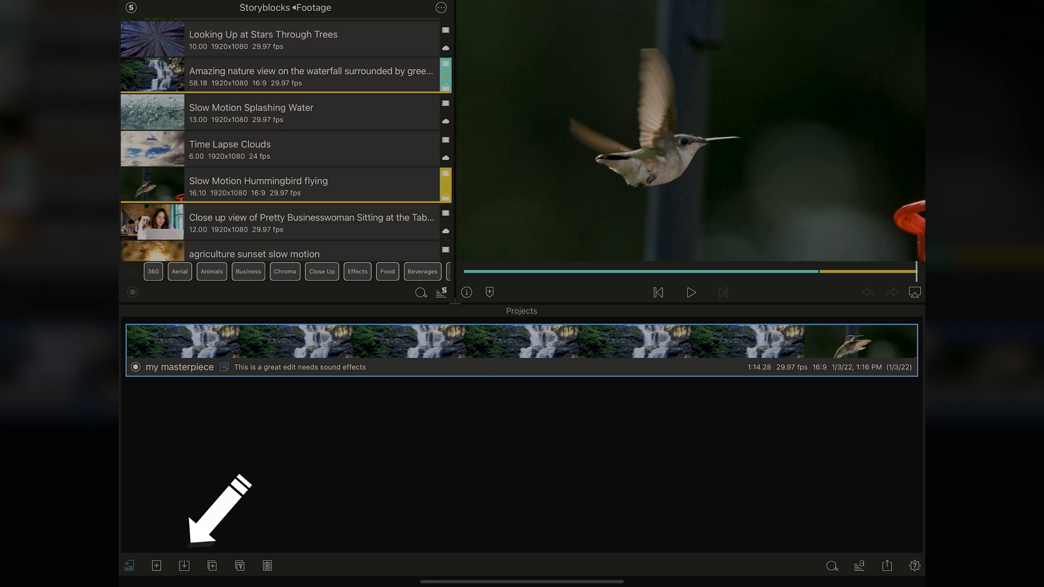
Step: Add a second copy, 'my masterpiece (2)', to the project list
{"action": "left_click", "coordinate": [183, 565]}
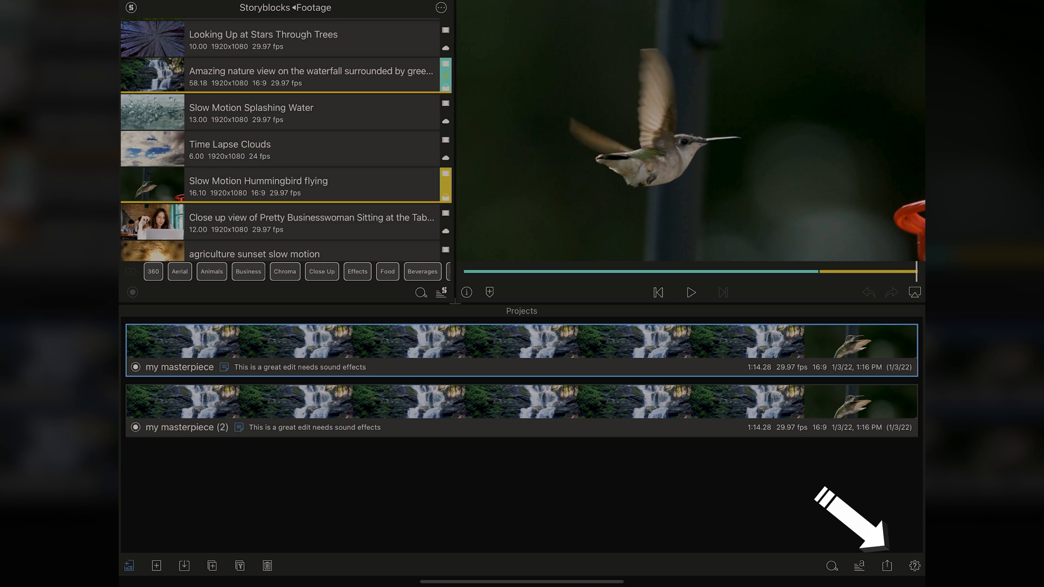
Step: Choose XML Project Package export, revealing the $19.99 FCPXML Export purchase offer
{"action": "left_click", "coordinate": [886, 565]}
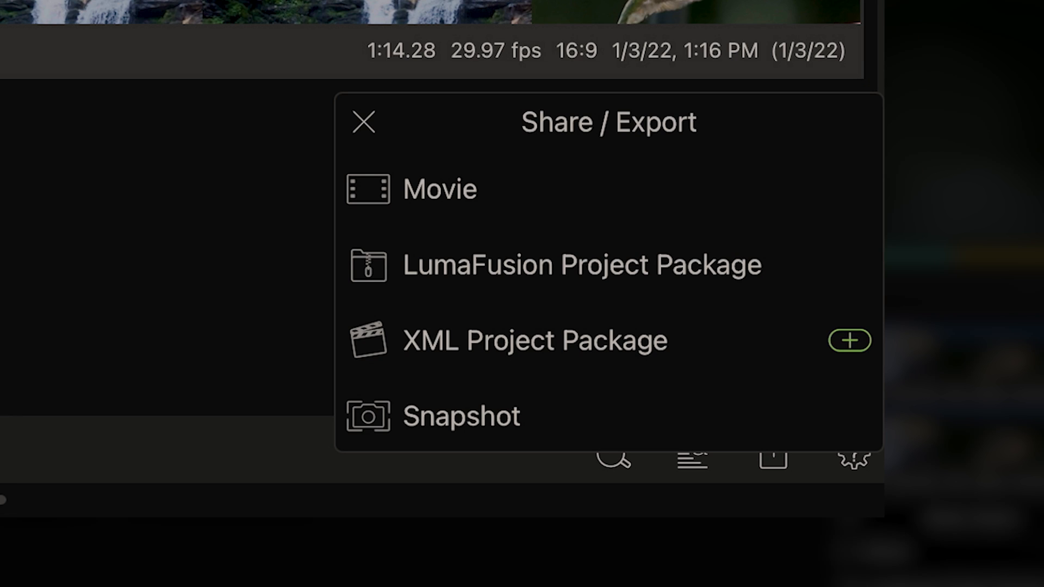
{"action": "left_click", "coordinate": [849, 341]}
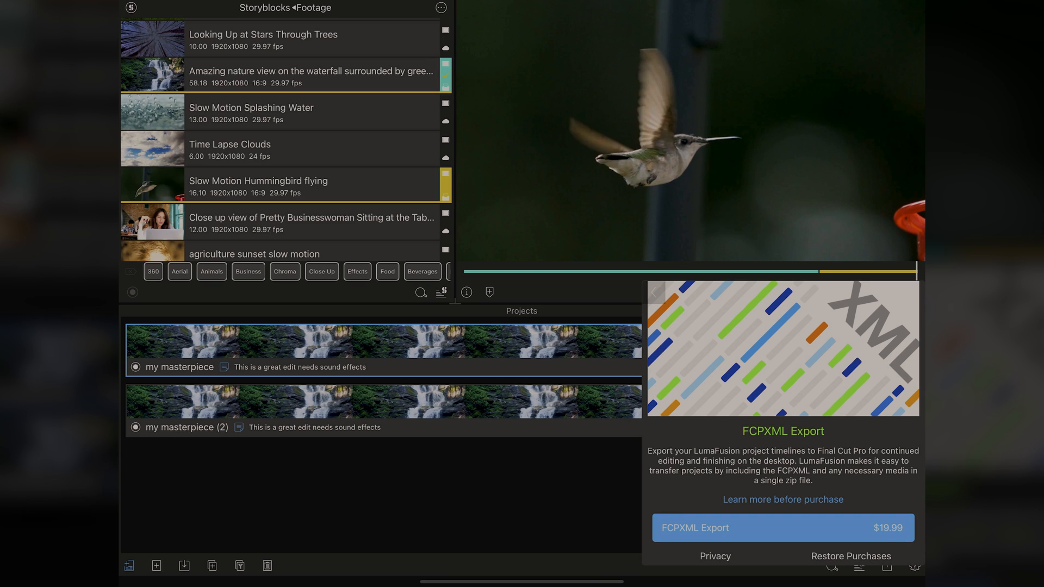